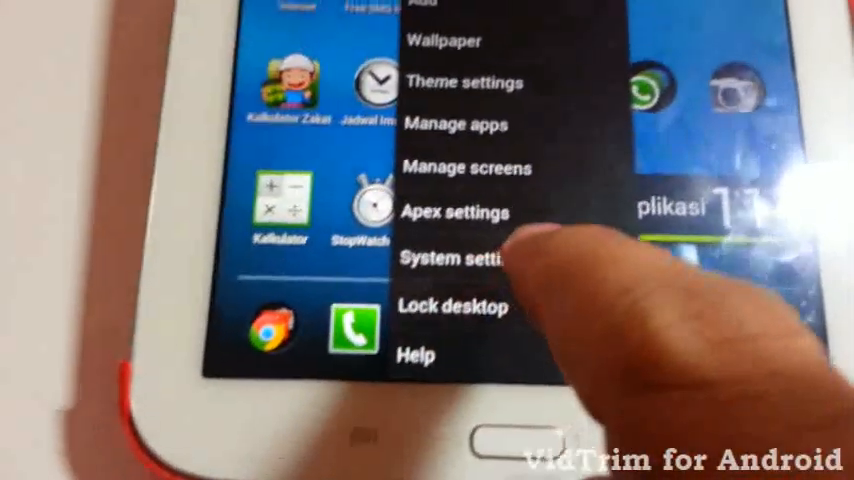
Turn on Bluetooth in System settings and confirm pairing with the available HC-06 module
left_click(456, 258)
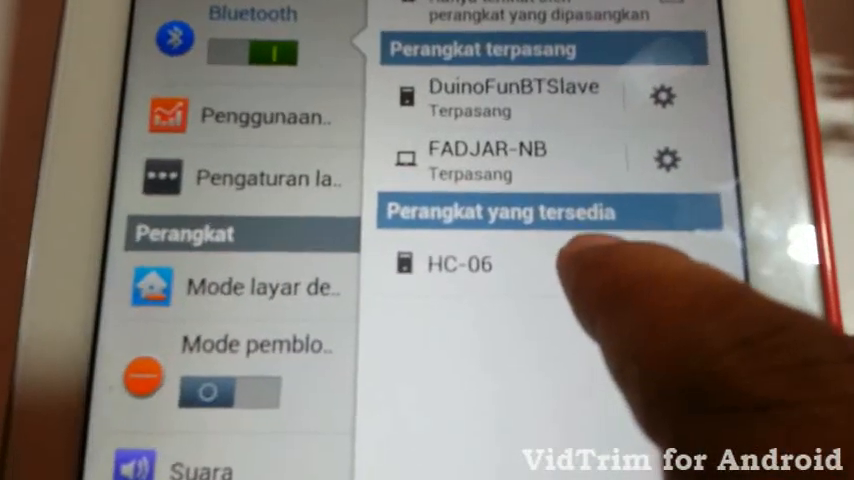
left_click(456, 264)
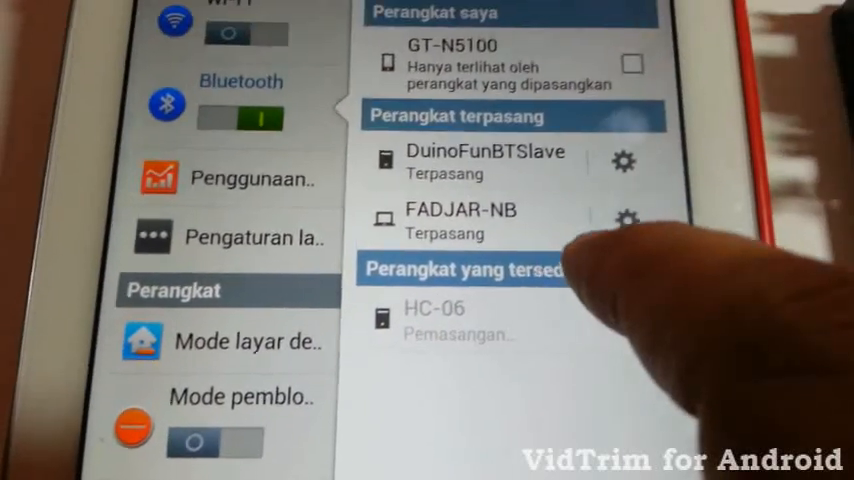
left_click(434, 308)
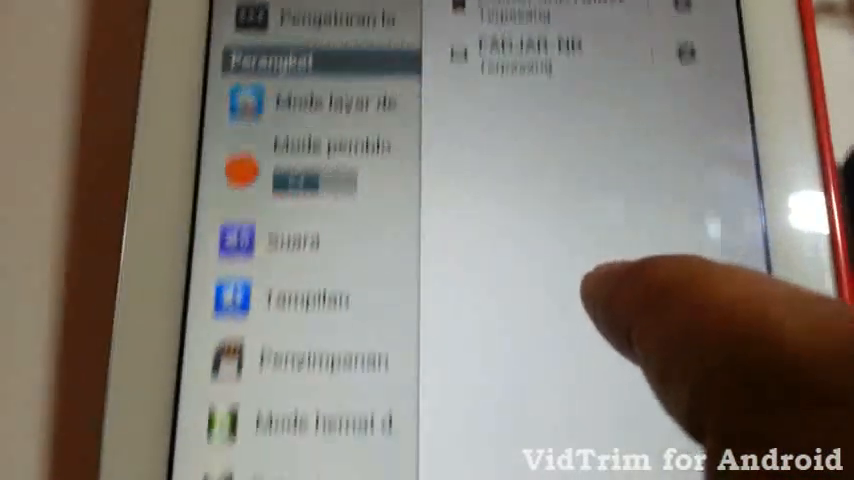
Return to the home screen and launch the Bluetooth keypad app with its keypad showing
scroll("down", 3)
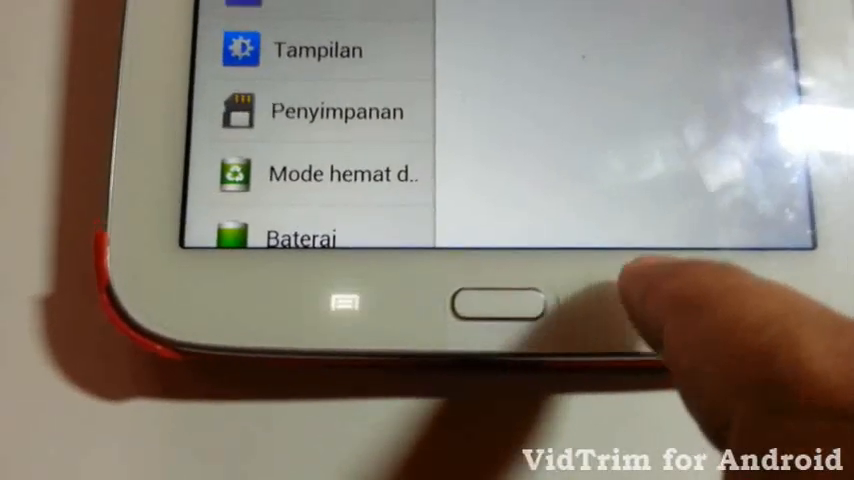
left_click(496, 304)
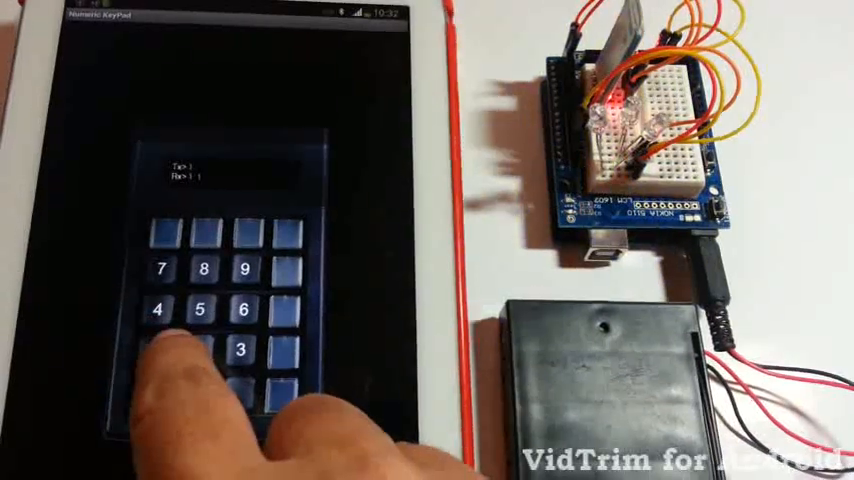
Send a digit key press to the Arduino, then quit the keypad app via its Exit? prompt
left_click(196, 352)
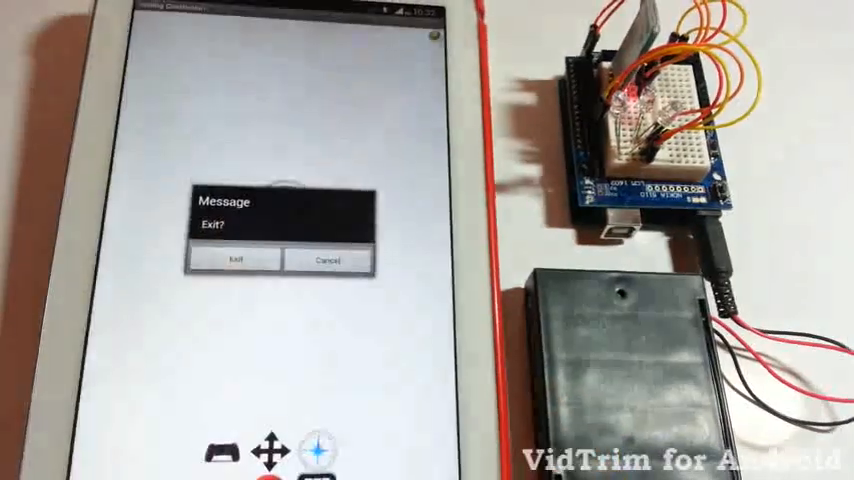
left_click(234, 260)
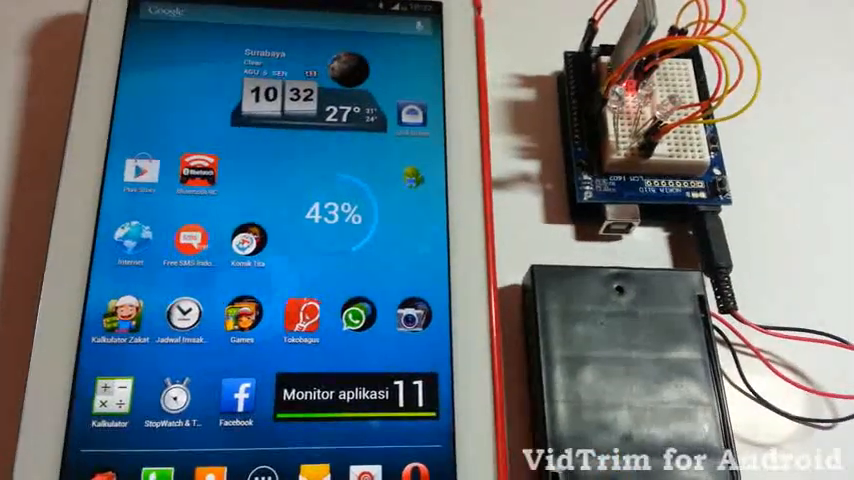